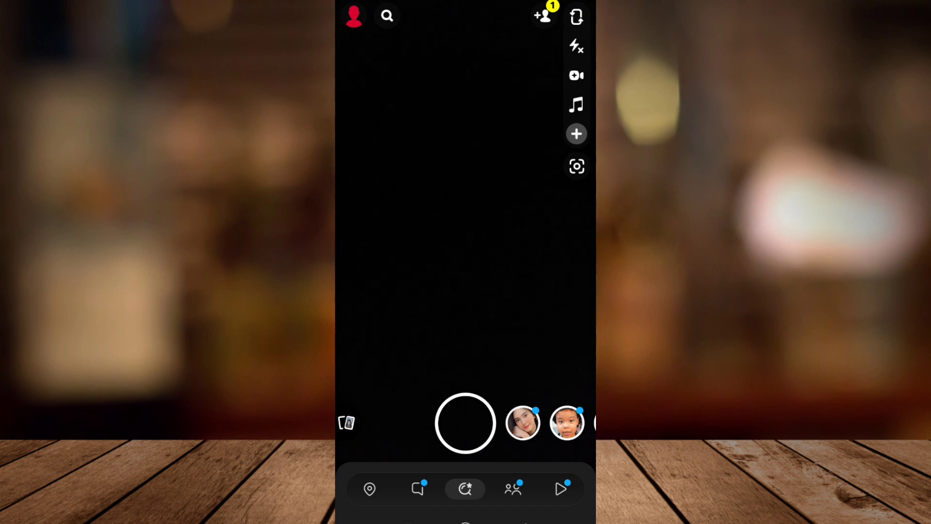
- Open Snapchat Settings from your profile screen
left_click(354, 15)
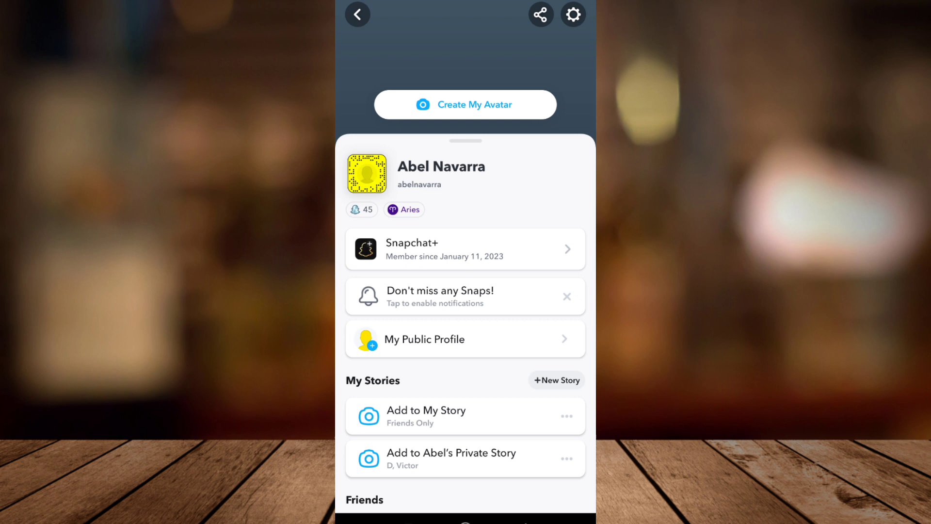
left_click(572, 14)
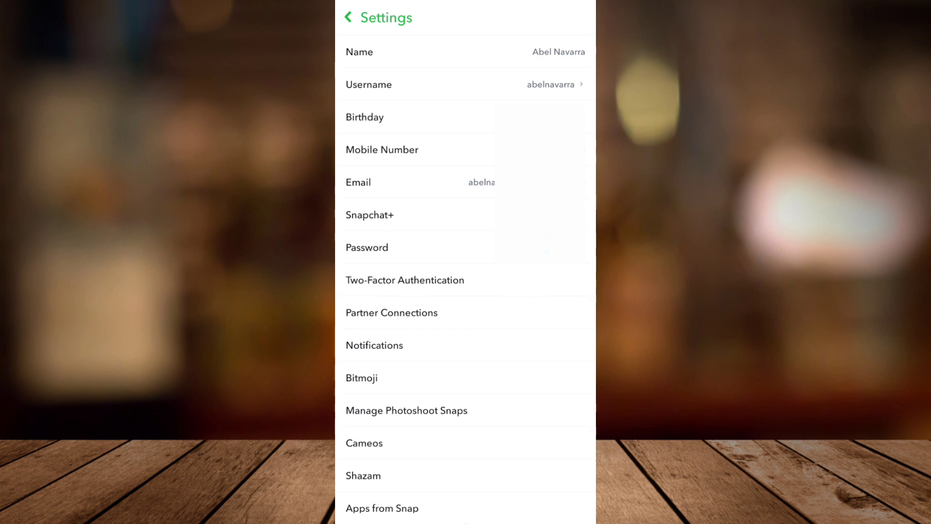
- Start changing the username from the Username page in Settings
left_click(465, 84)
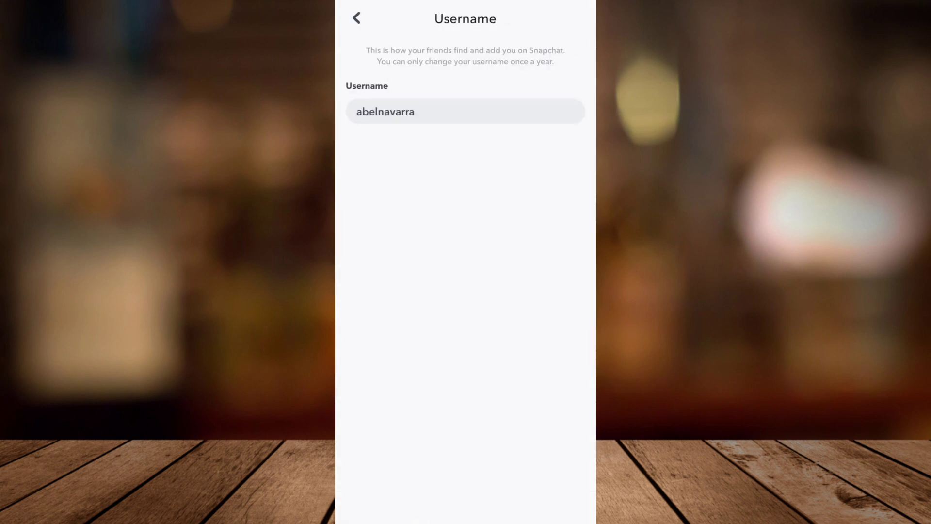
left_click(465, 112)
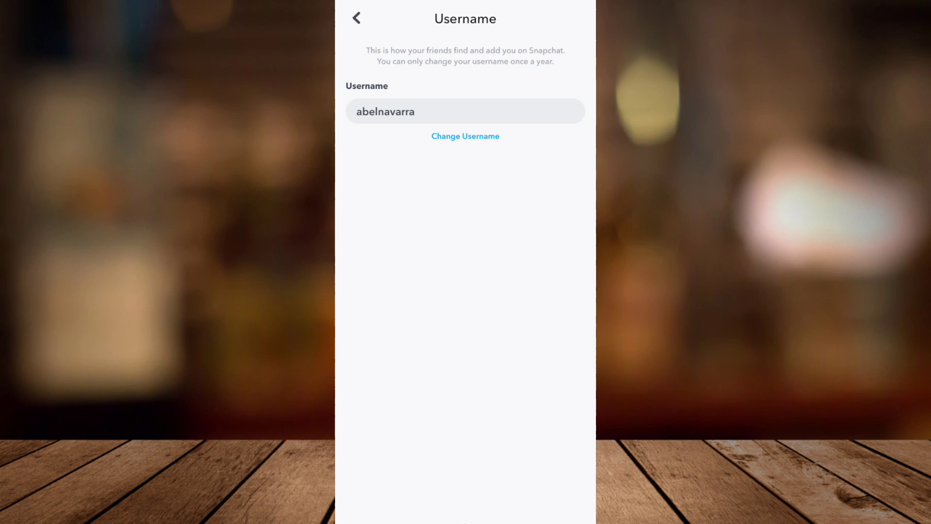
left_click(465, 136)
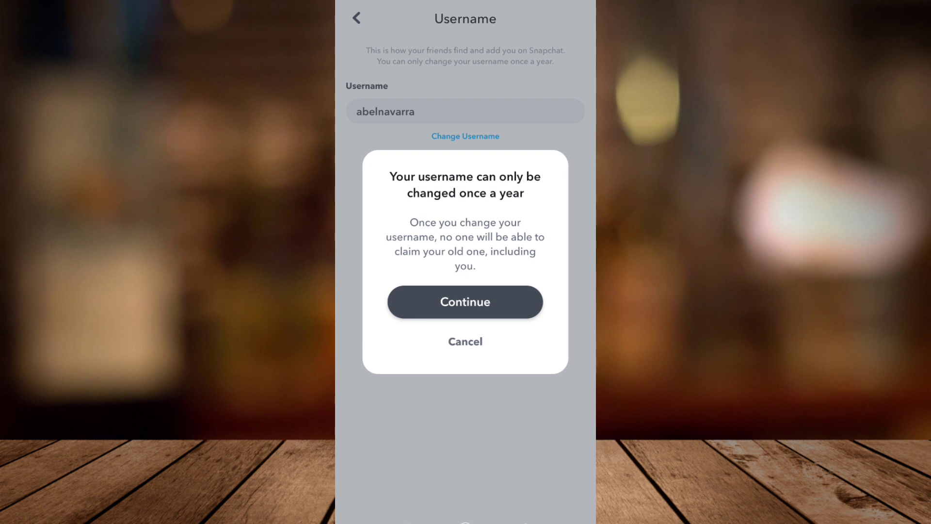
left_click(465, 301)
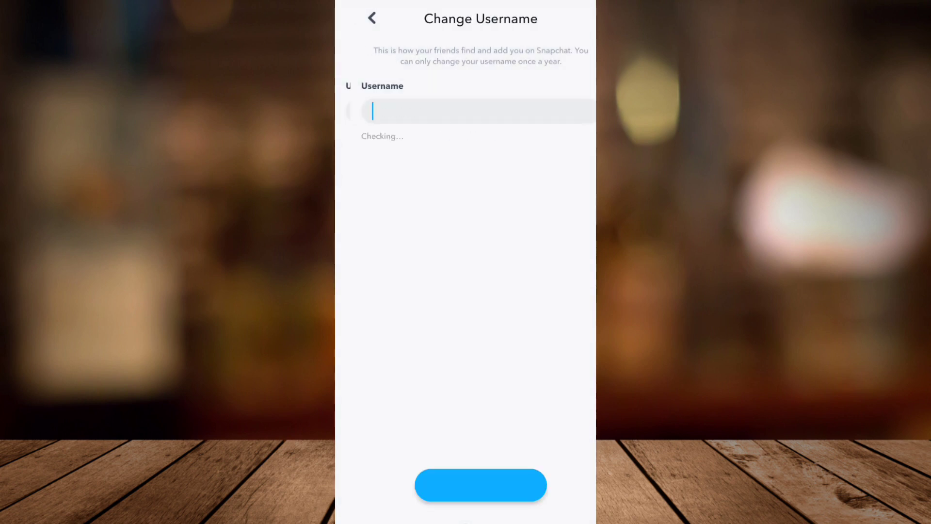
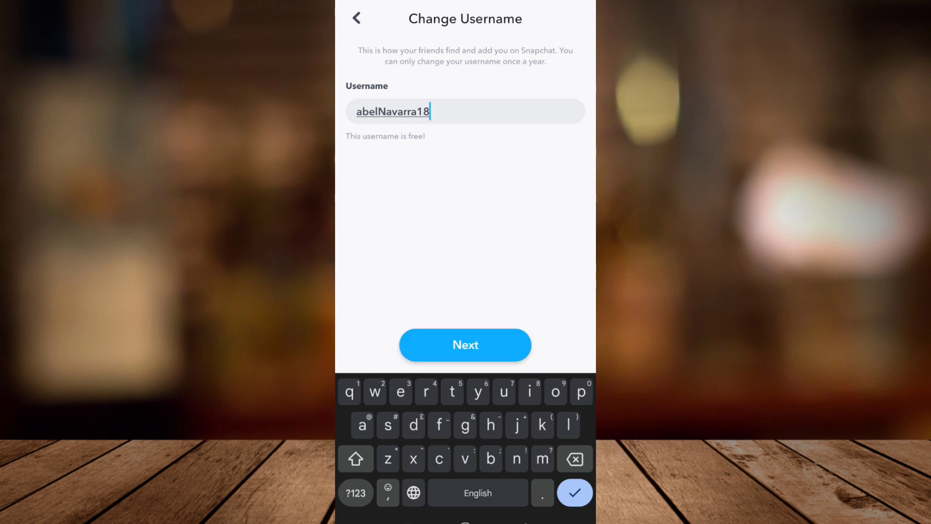
left_click(465, 344)
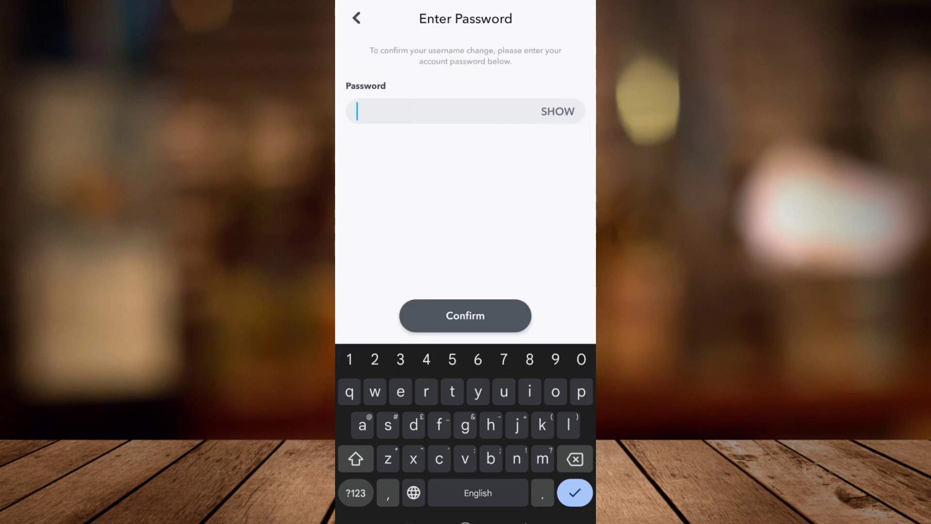
- Confirm the username change with the account password and agree to it
type("password")
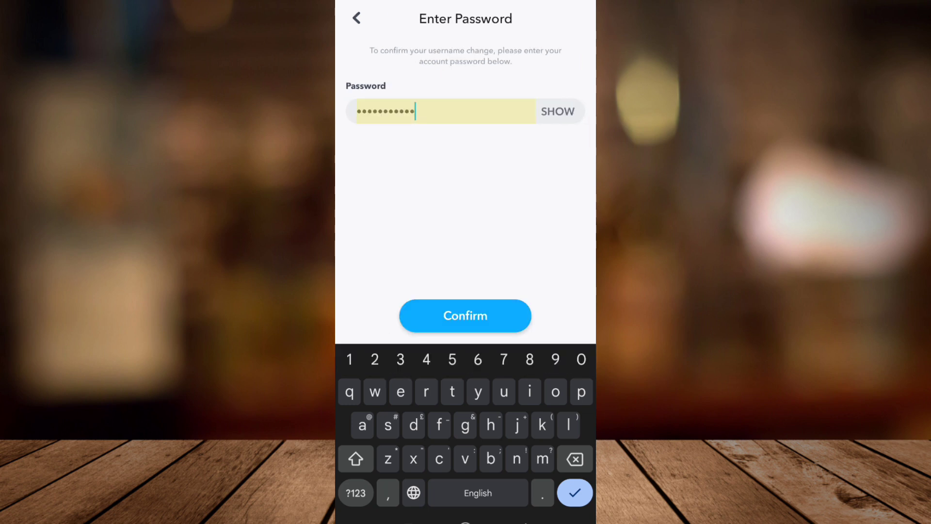
left_click(465, 315)
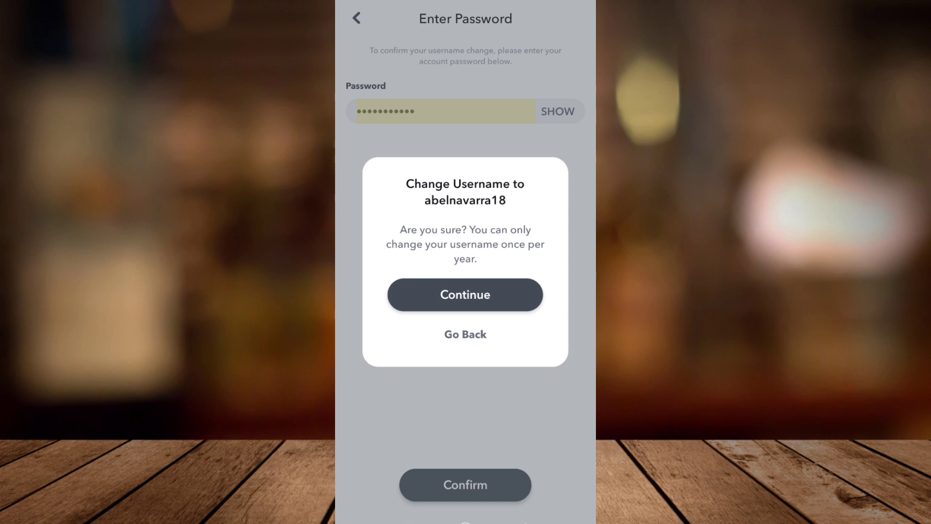
left_click(465, 294)
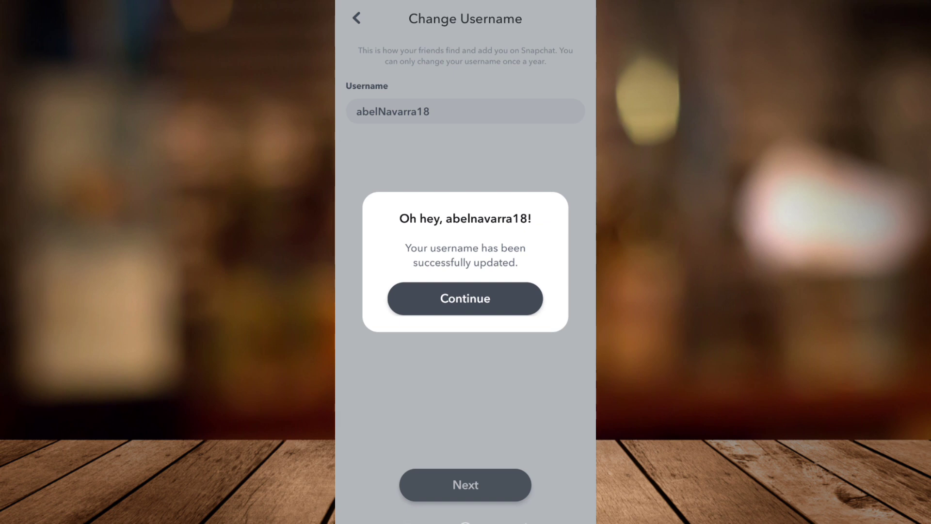
left_click(466, 299)
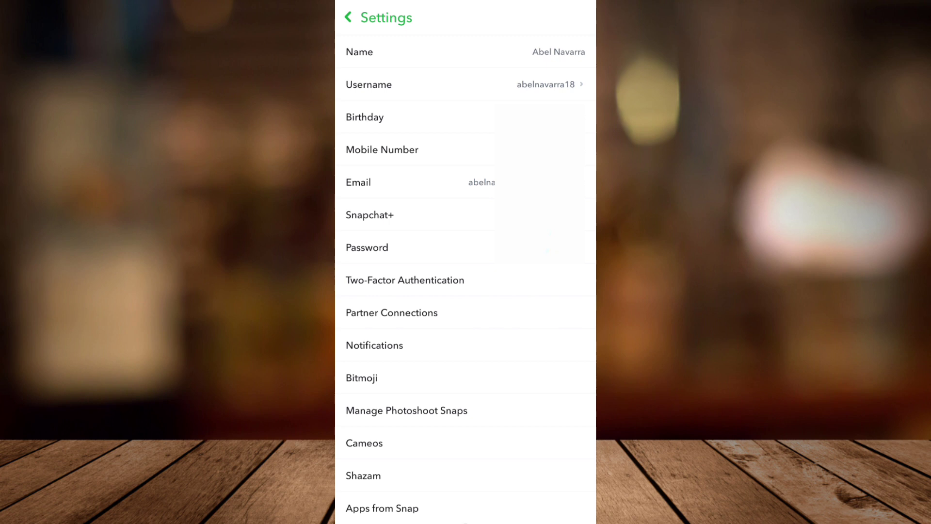
left_click(352, 16)
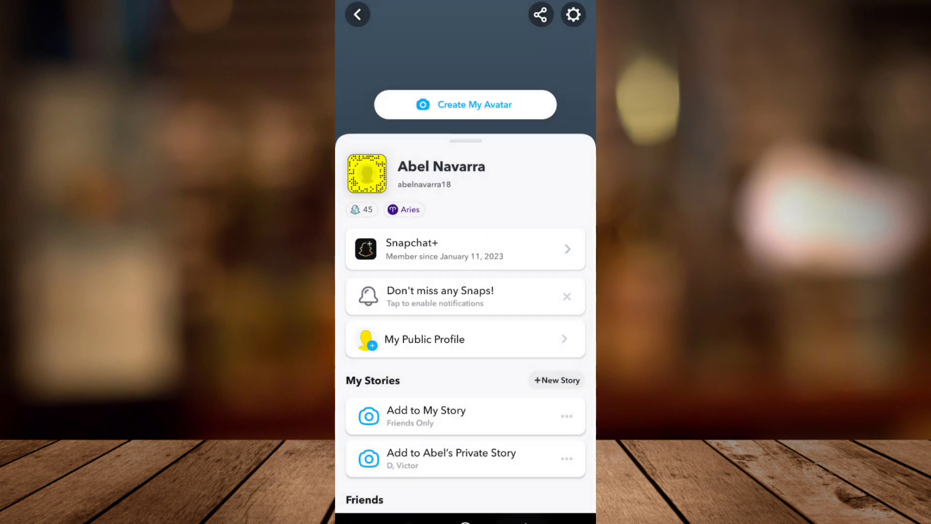